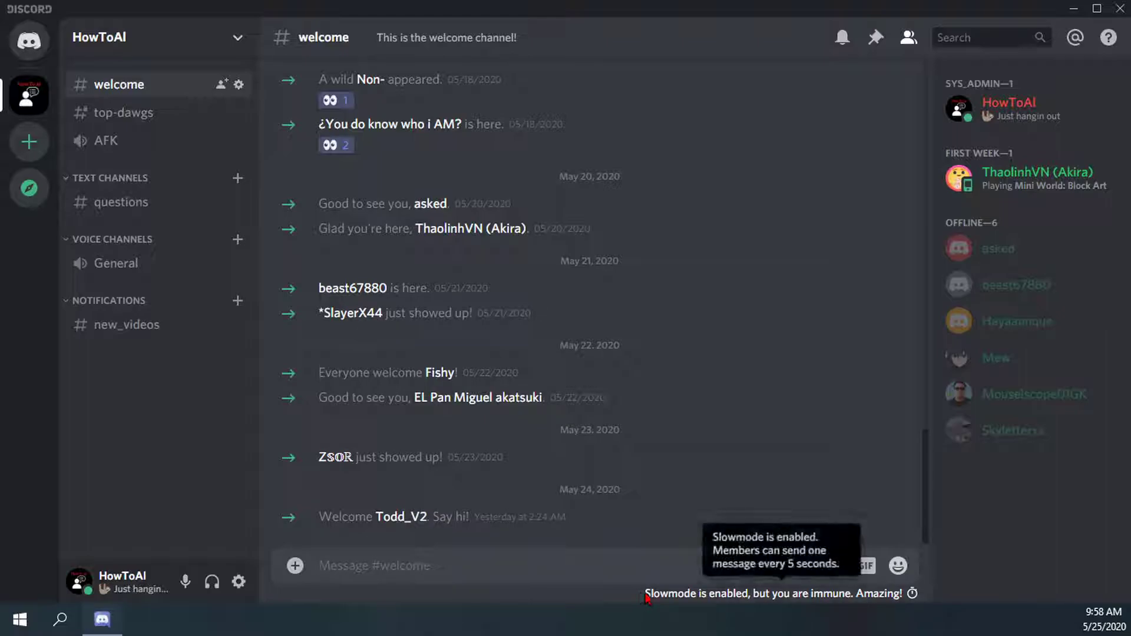
mouse_move(759, 604)
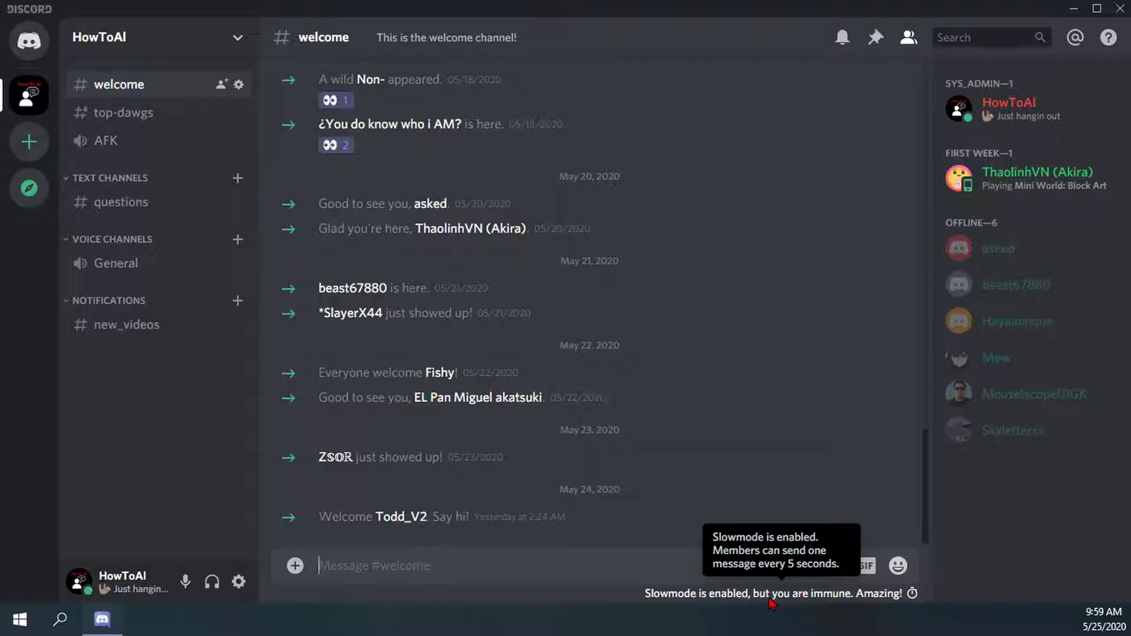
mouse_move(769, 595)
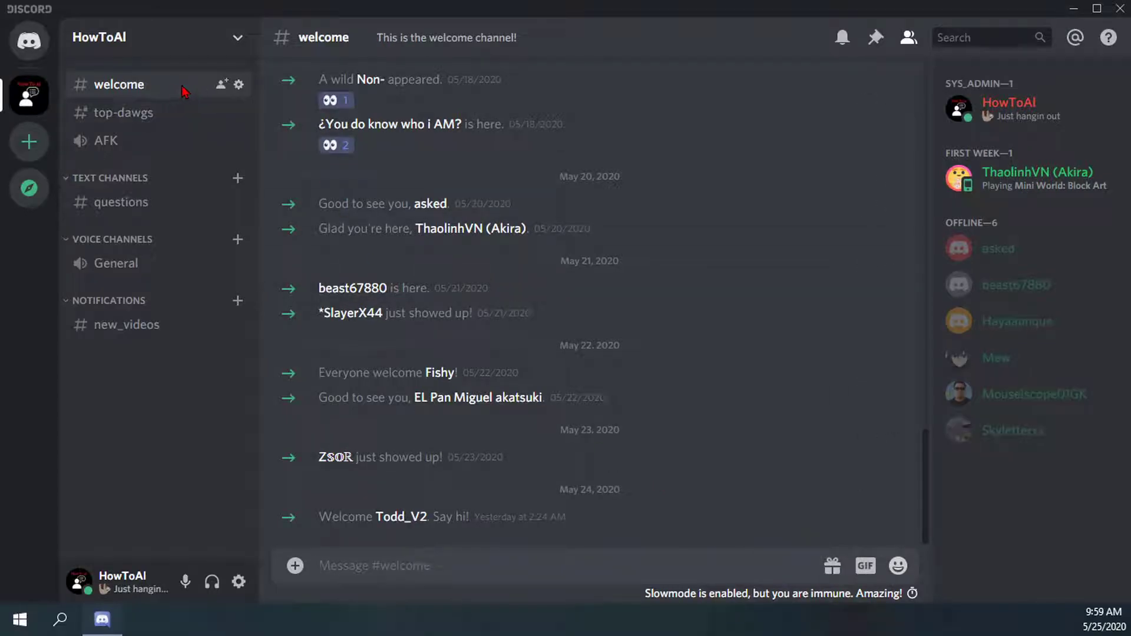
Open Edit Channel for the #welcome channel from its context menu.
right_click(117, 85)
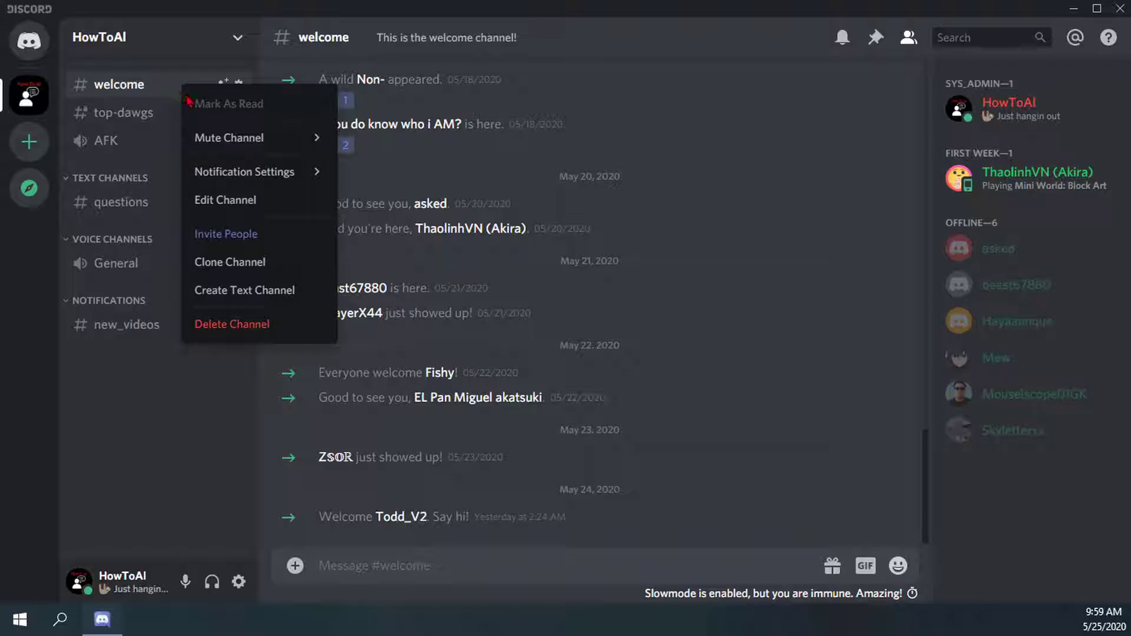
mouse_move(225, 201)
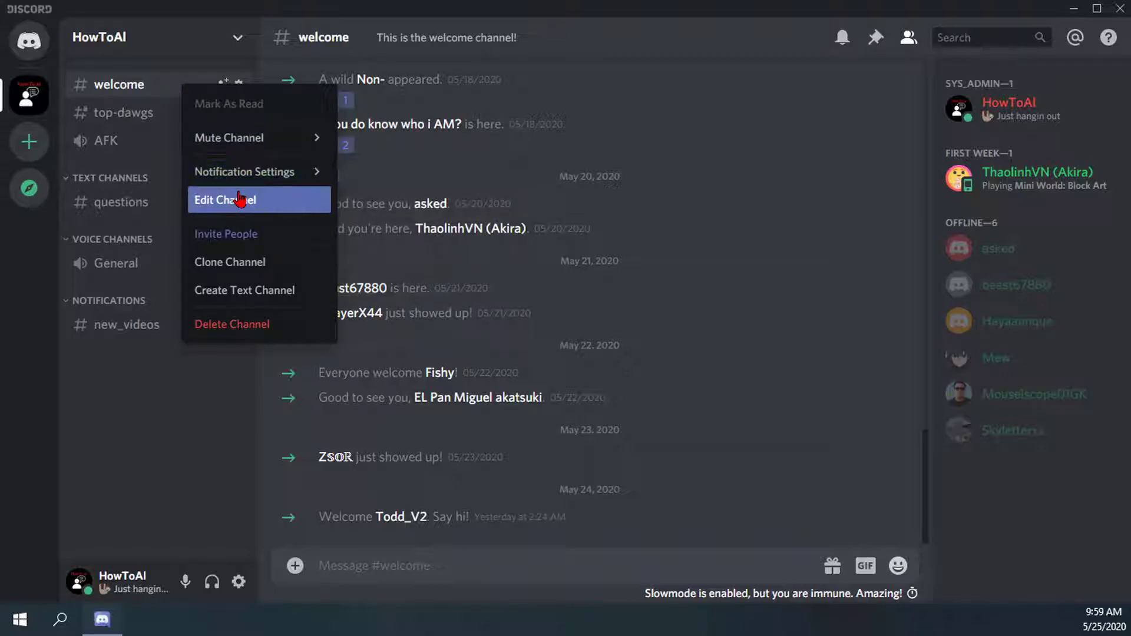
click(225, 201)
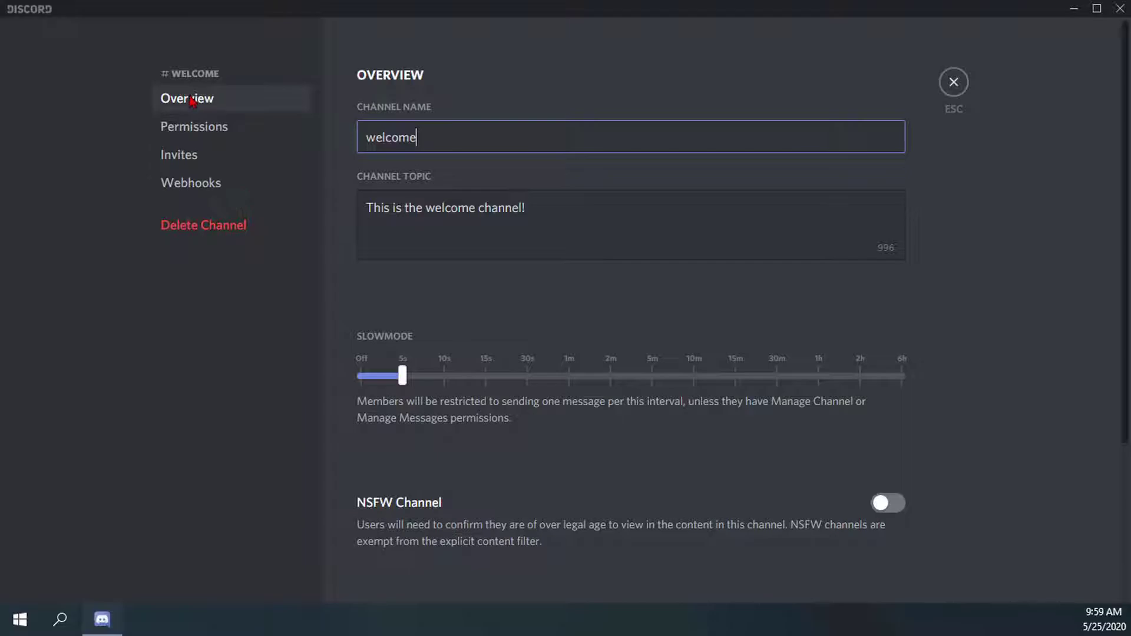
mouse_move(582, 281)
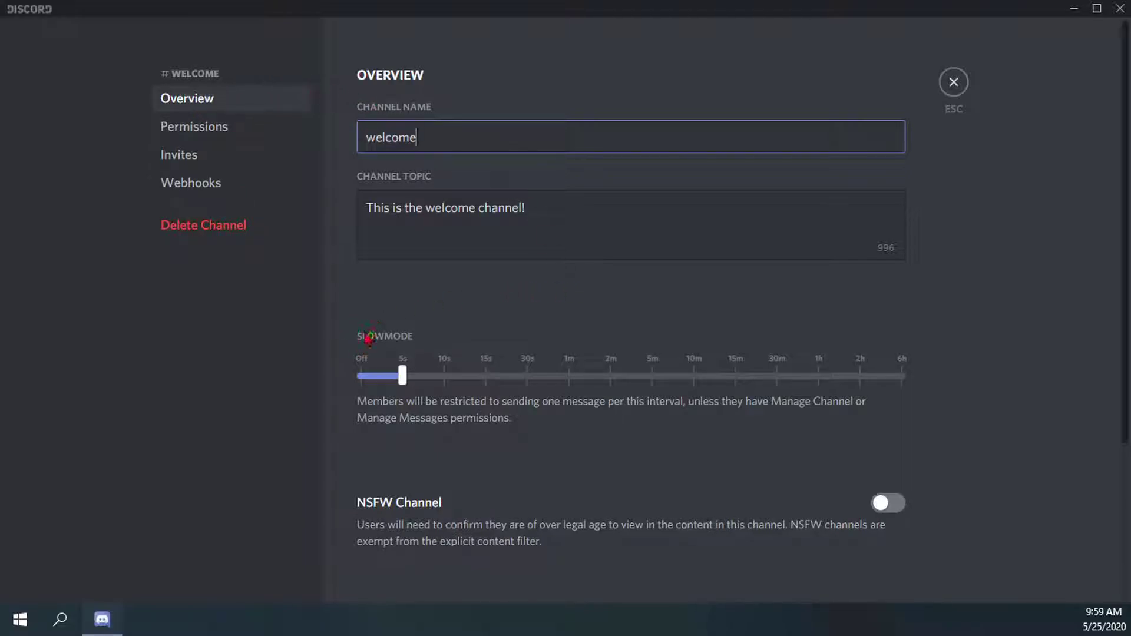
drag(380, 374, 402, 374)
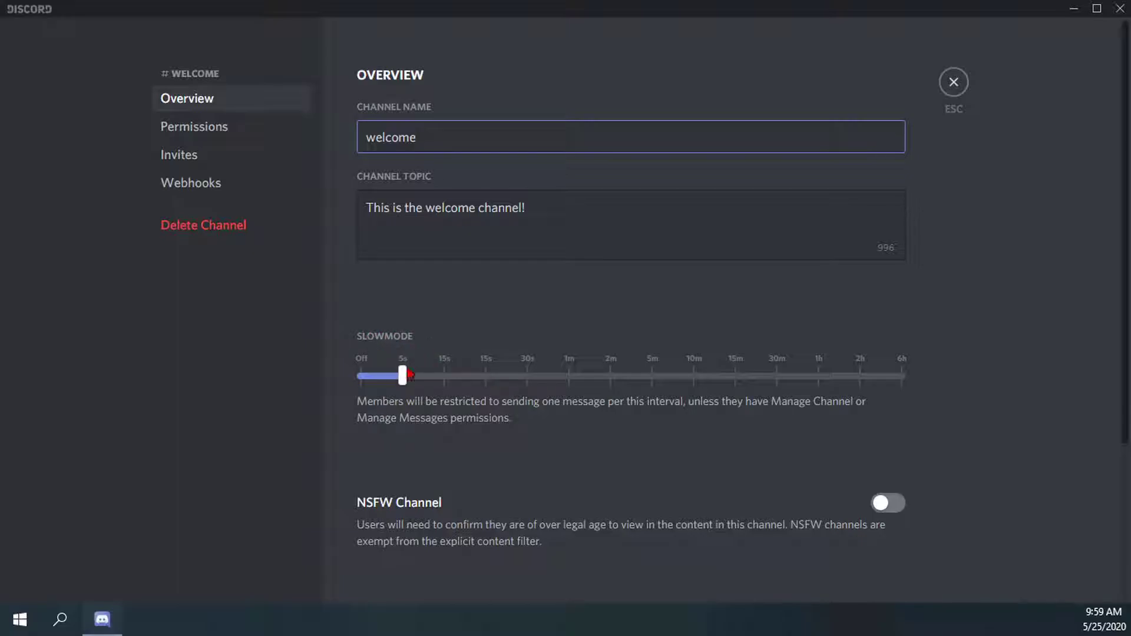
drag(403, 375, 360, 376)
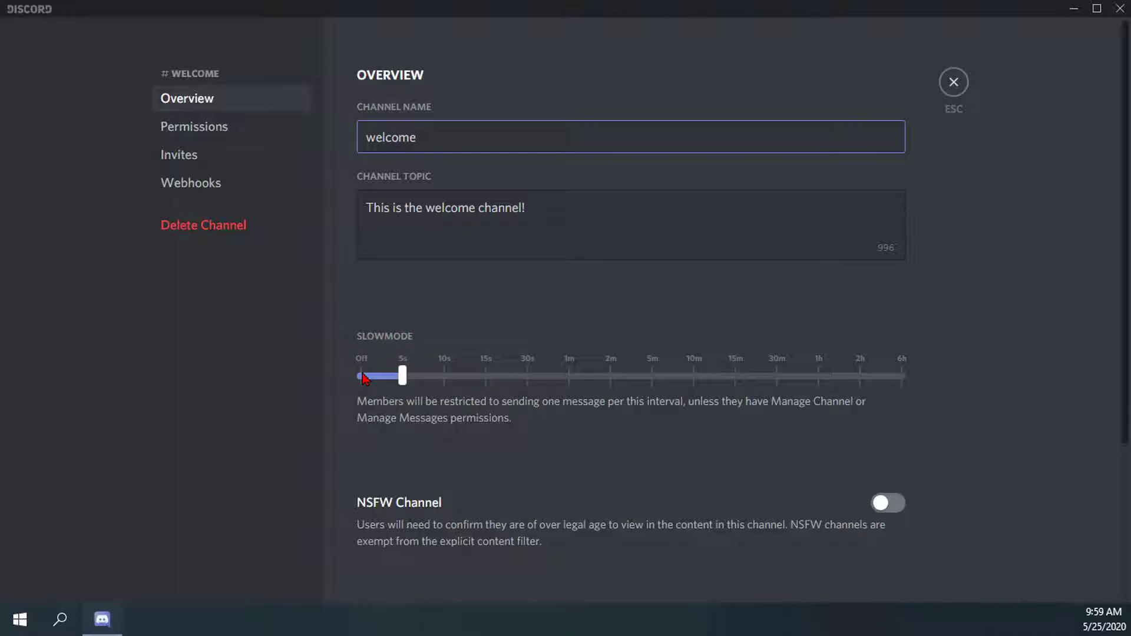
drag(363, 375, 403, 374)
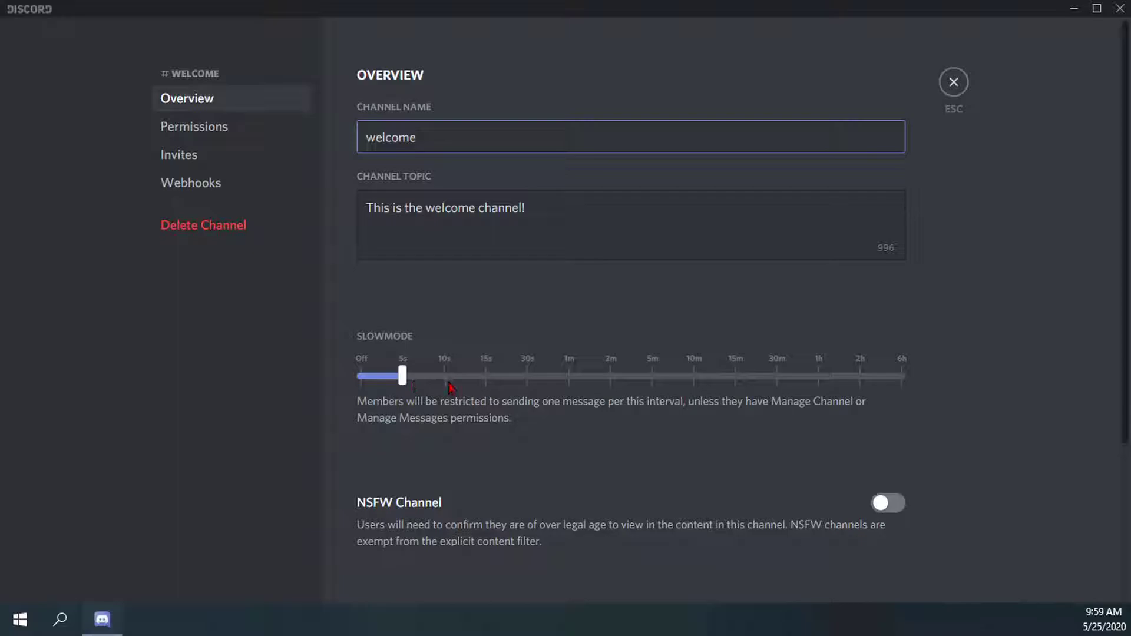
mouse_move(837, 372)
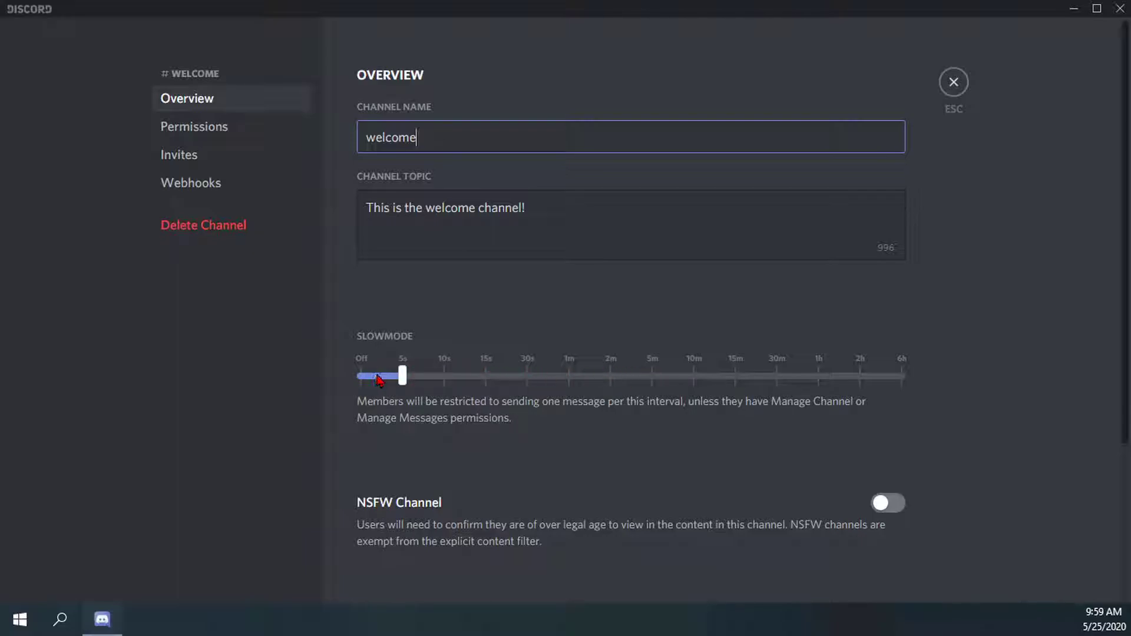
drag(382, 374, 403, 375)
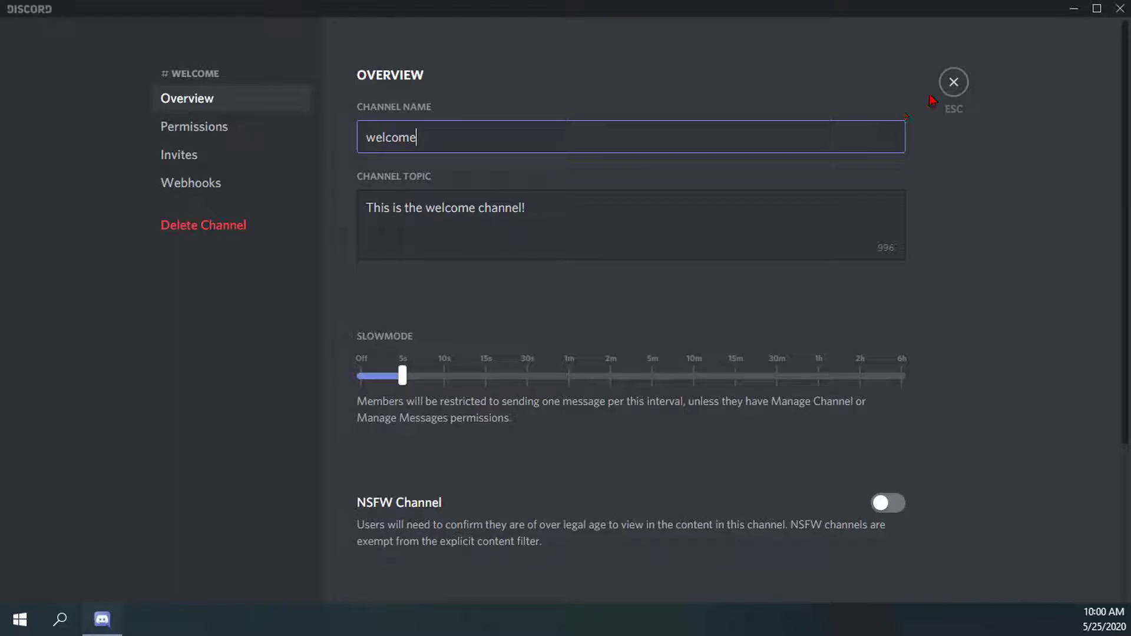
click(953, 81)
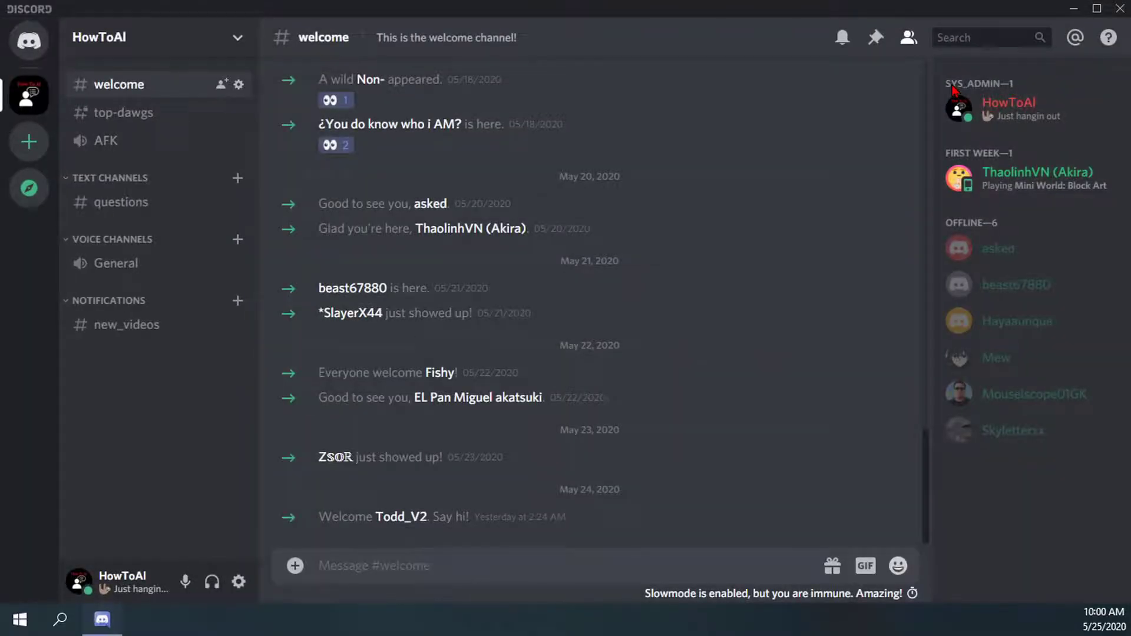
click(239, 85)
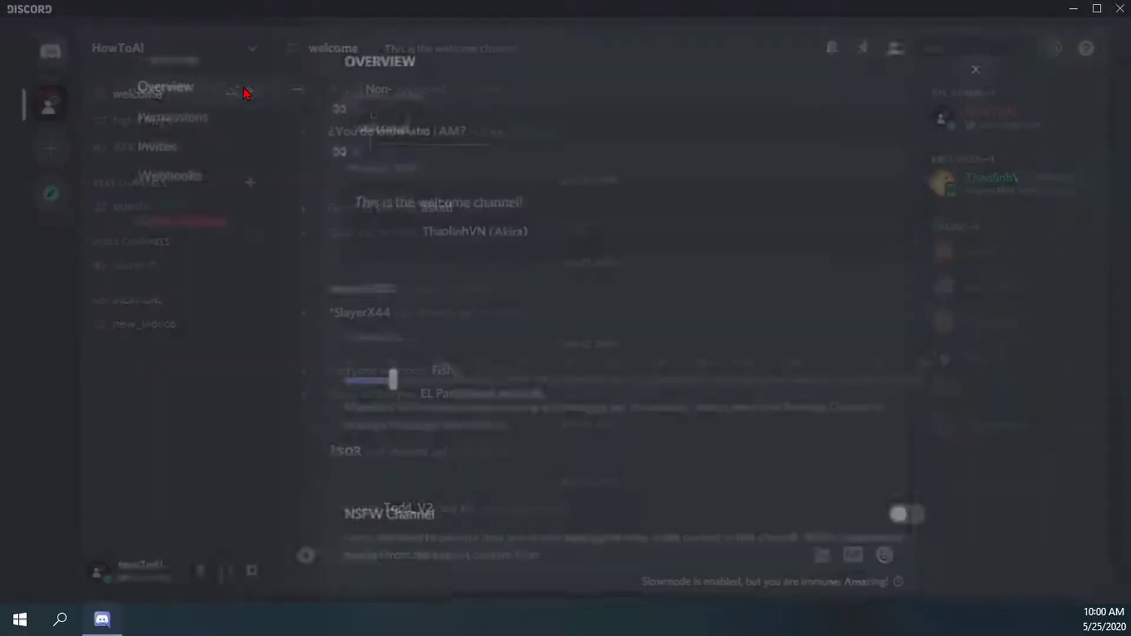
click(193, 126)
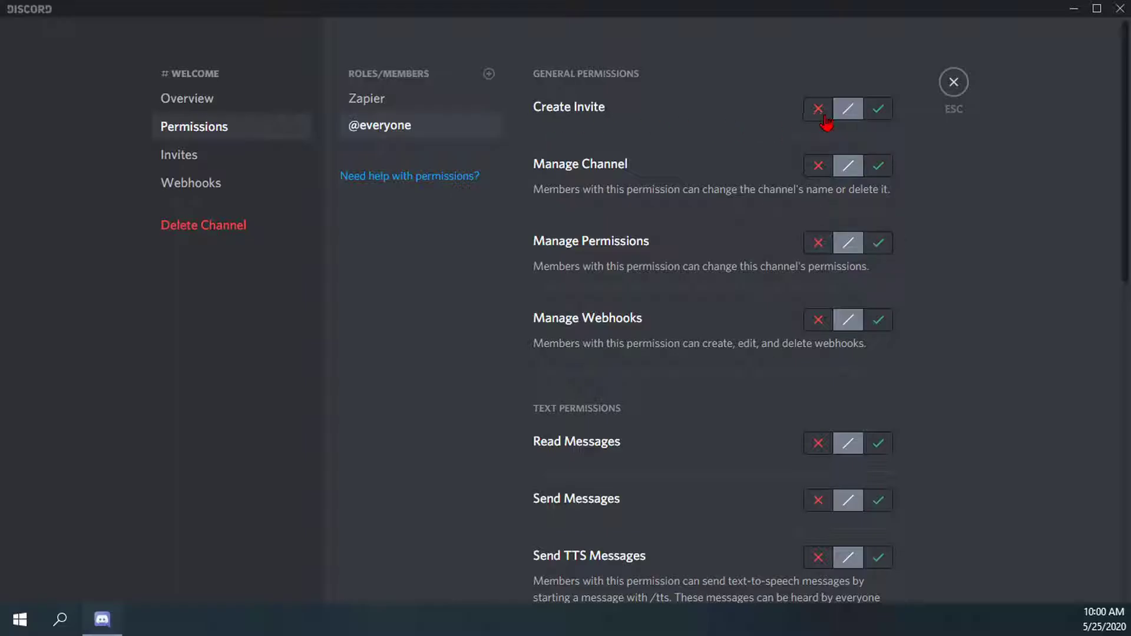
scroll(down, 3)
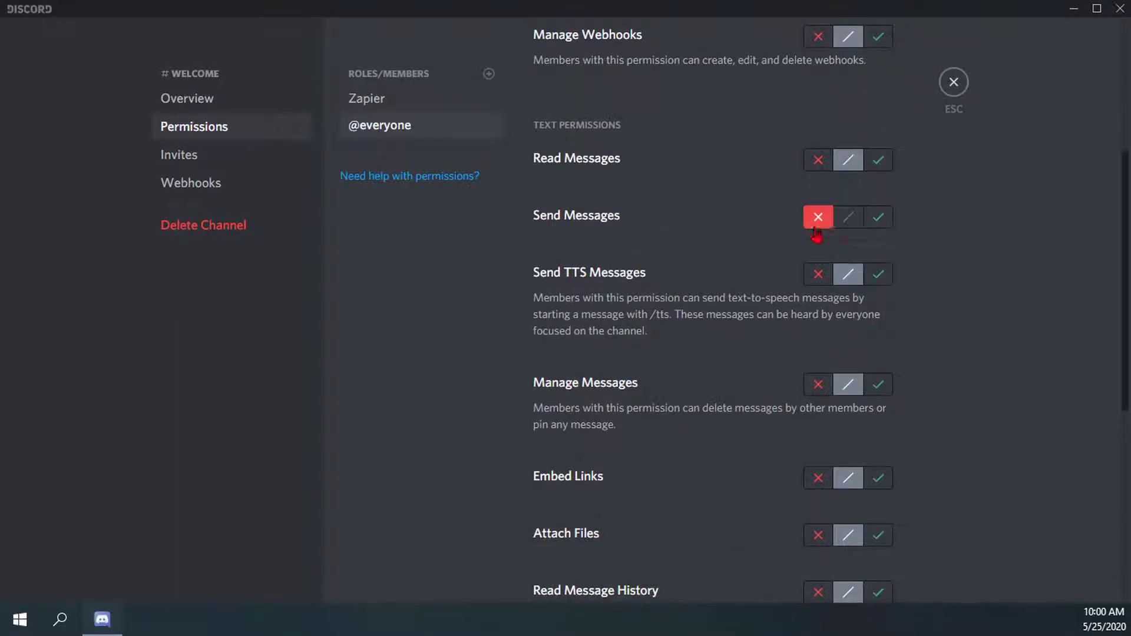
click(818, 217)
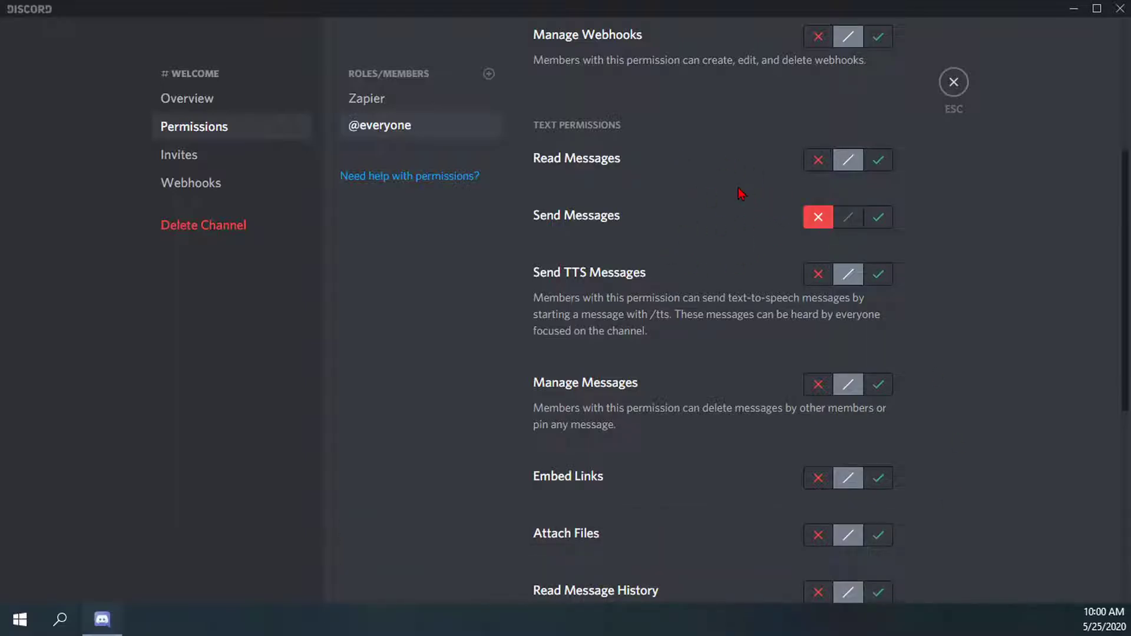
click(818, 274)
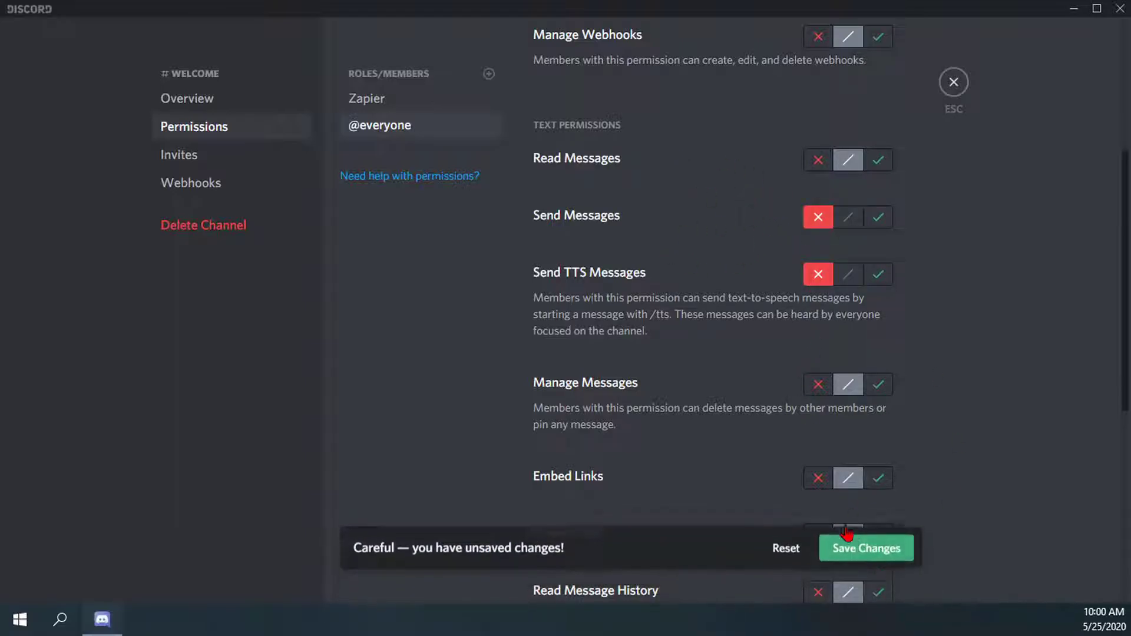
click(865, 548)
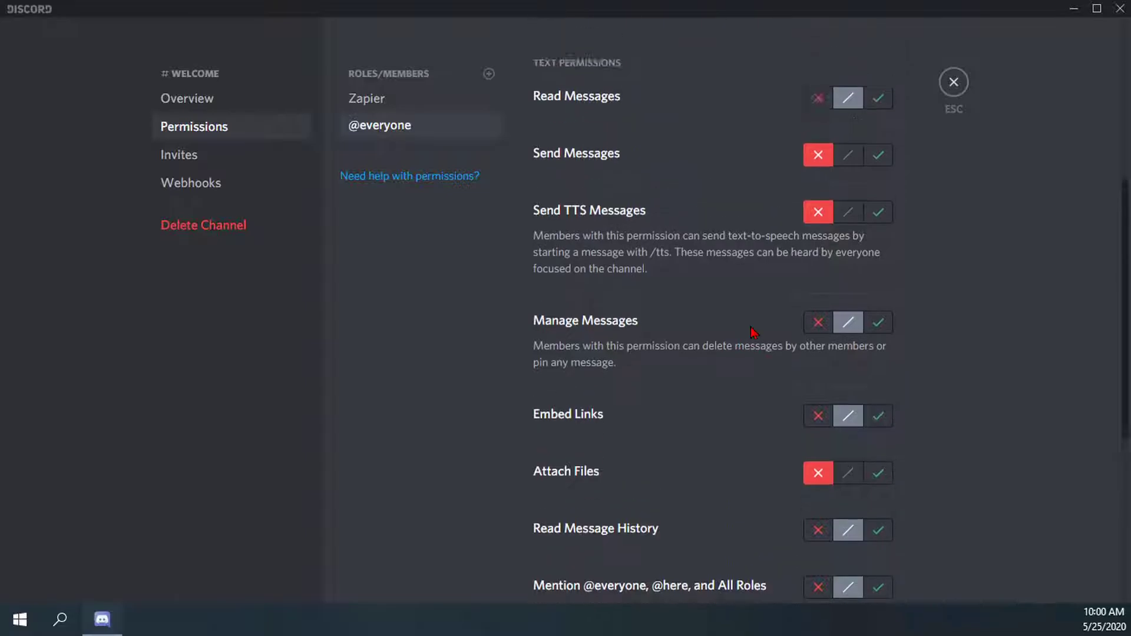
click(878, 473)
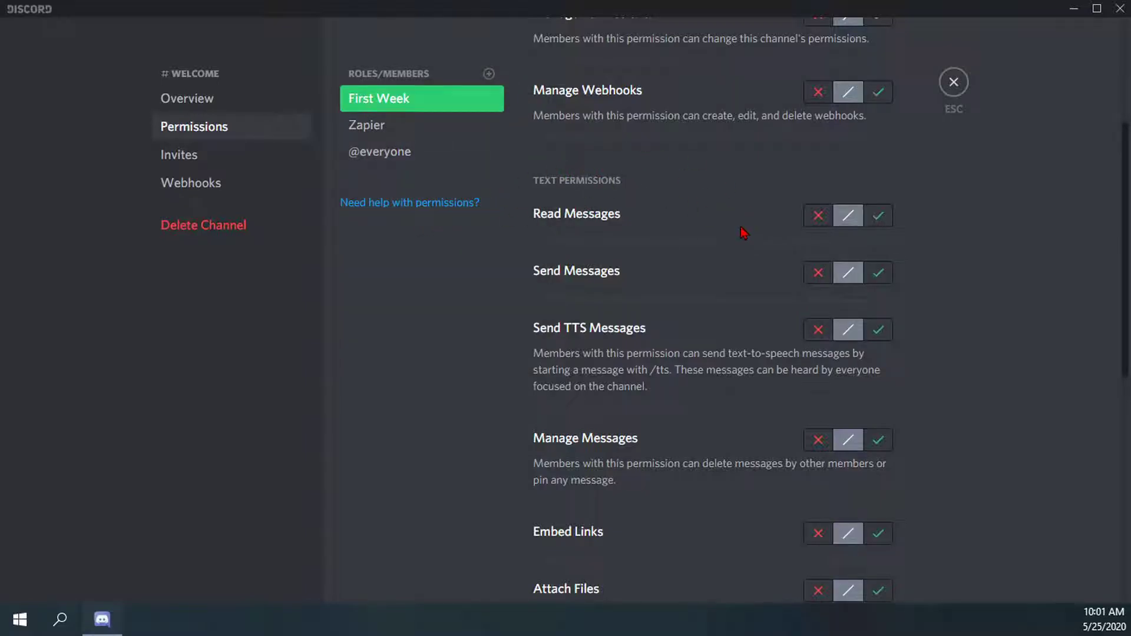
Allow the First Week role Send TTS Messages and review the remaining permissions.
click(876, 330)
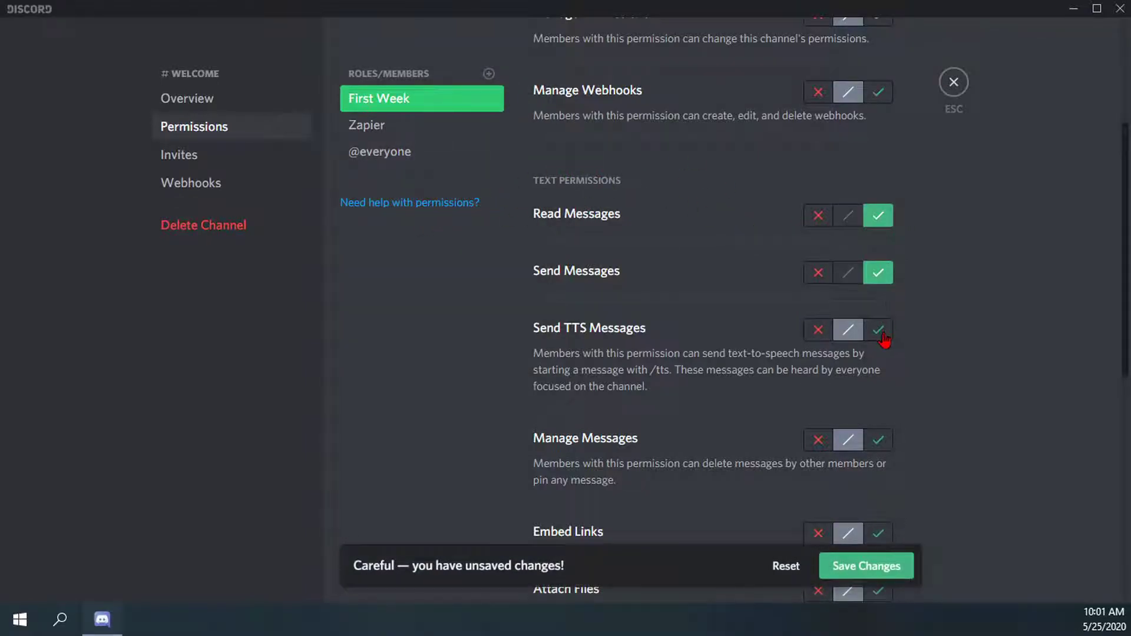
scroll(down, 3)
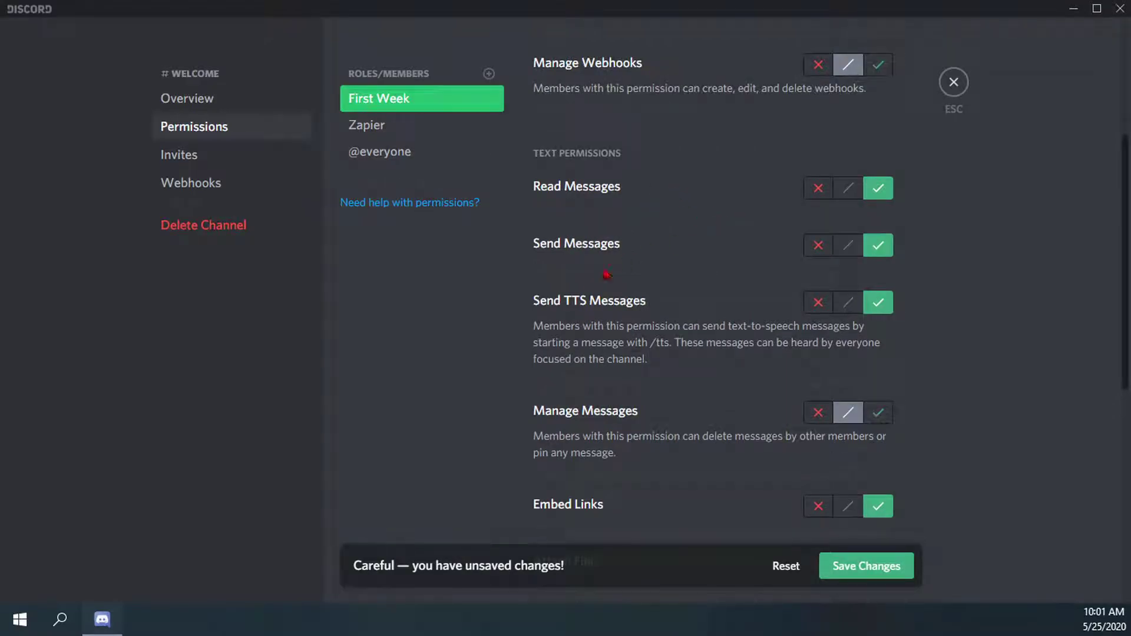
scroll(down, 3)
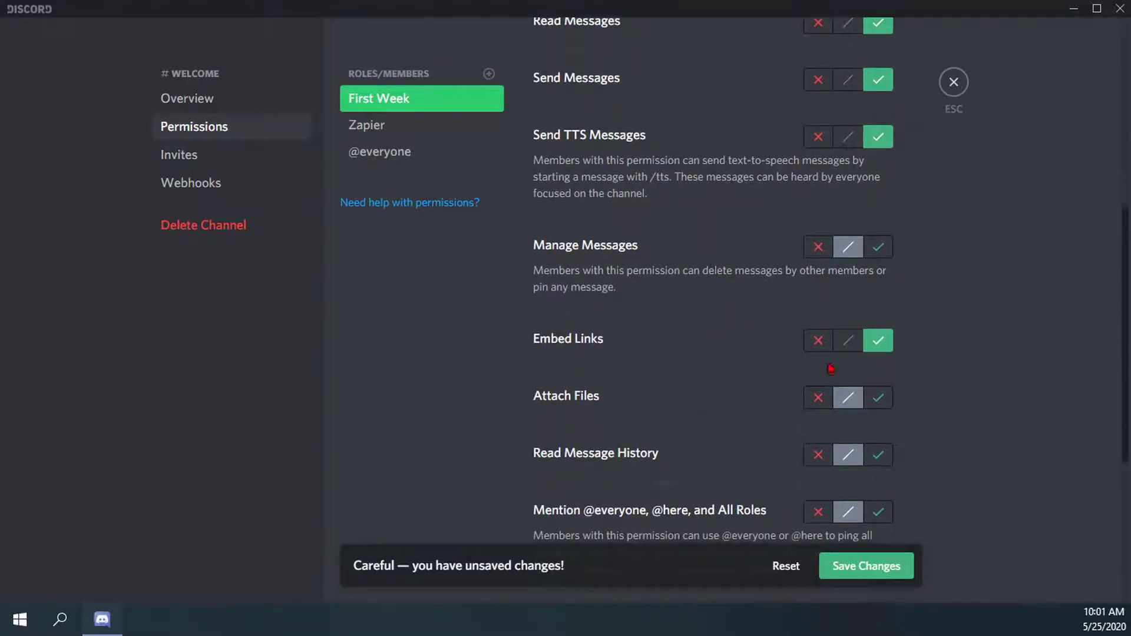
scroll(down, 3)
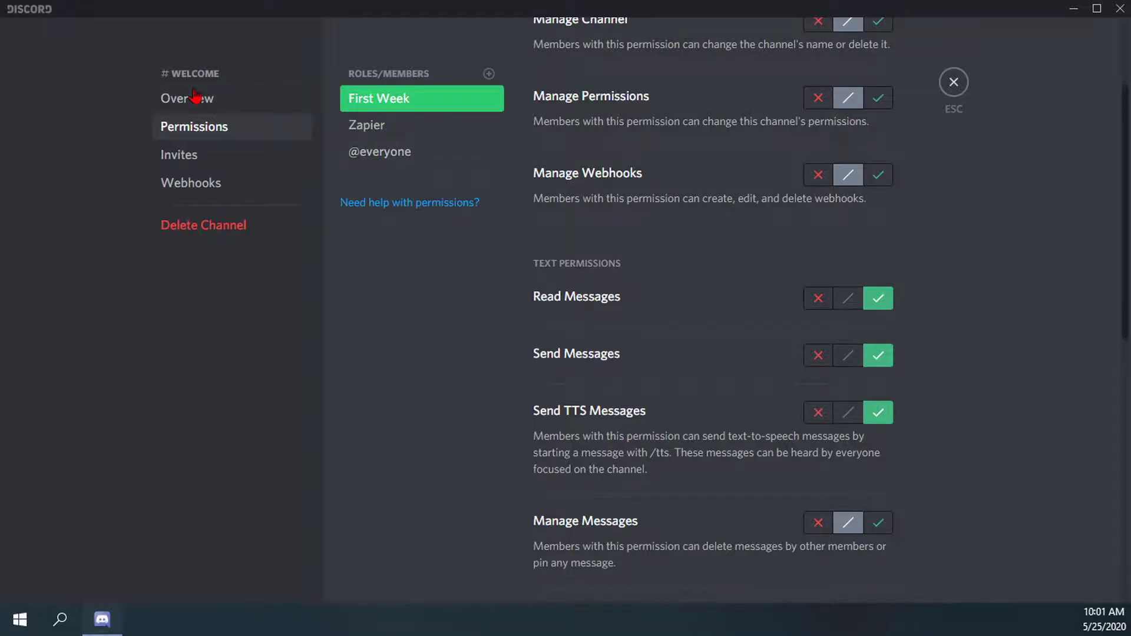
Return to the channel Overview showing the 5-second slowmode.
click(188, 99)
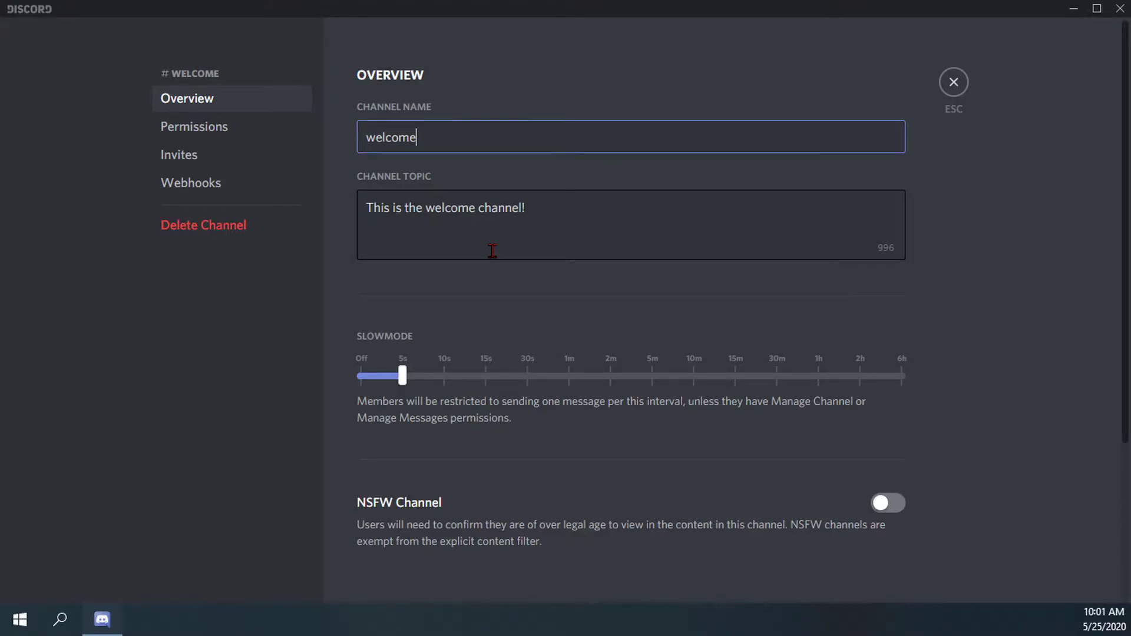
mouse_move(934, 130)
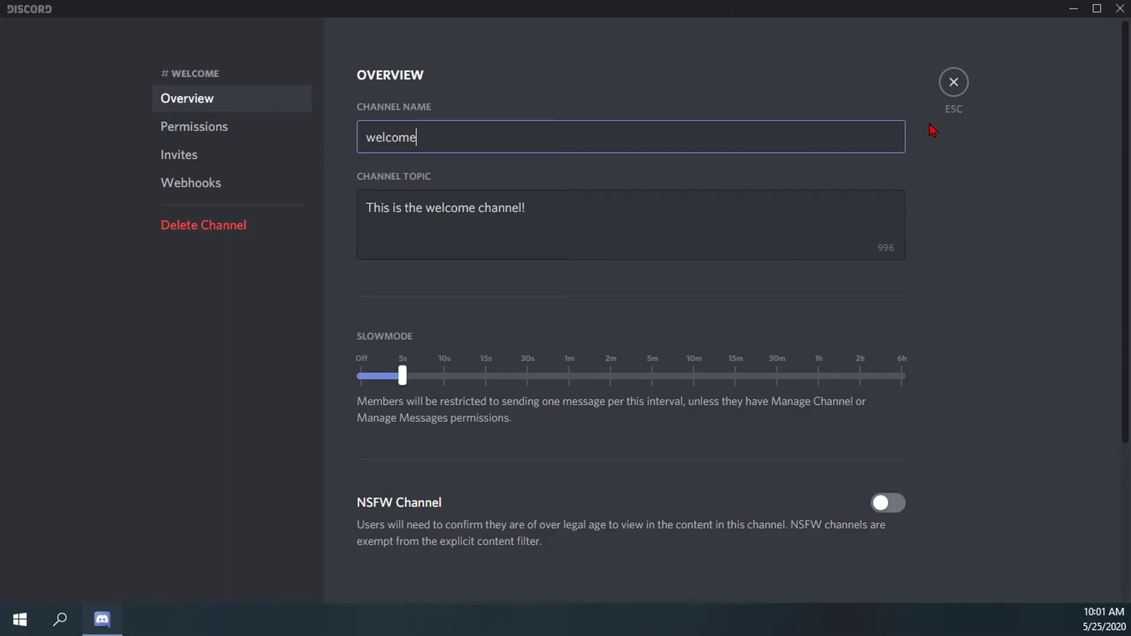